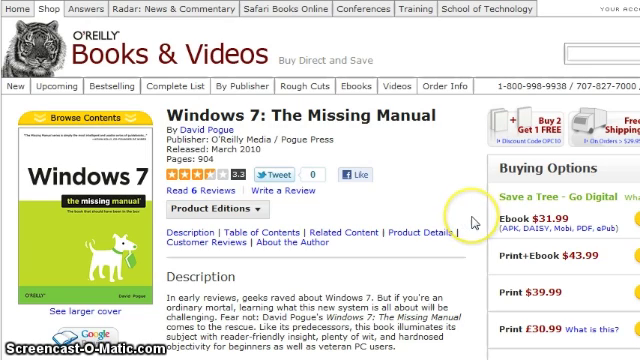
mouse_move(468, 208)
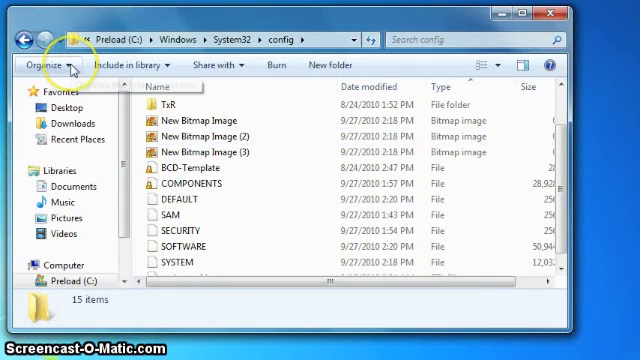
Open Folder and search options from the Organize menu in the config folder.
left_click(44, 64)
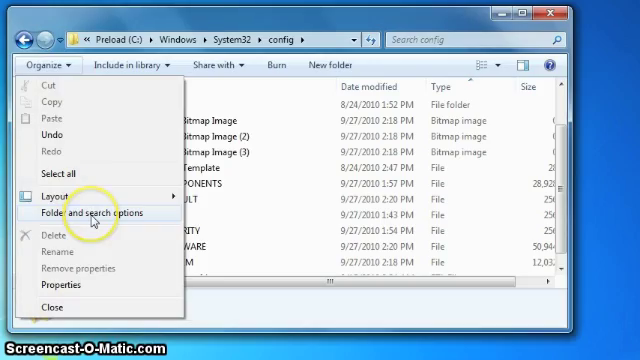
left_click(95, 211)
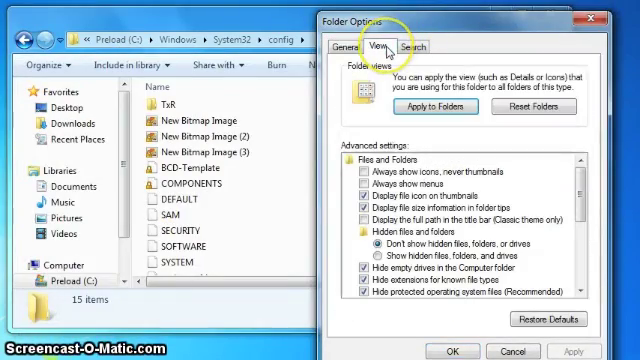
mouse_move(480, 170)
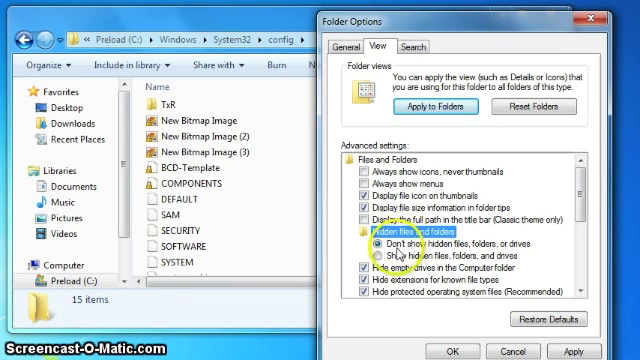
Show hidden files, folders and drives, then review the 33-item config listing.
left_click(382, 262)
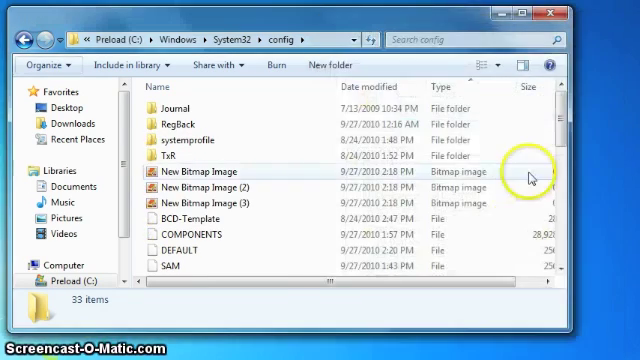
scroll("down", 3)
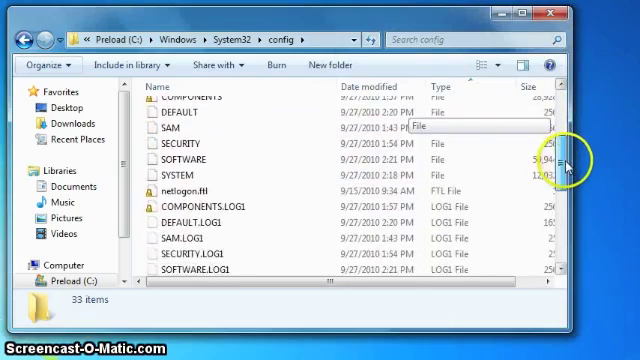
scroll("down", 3)
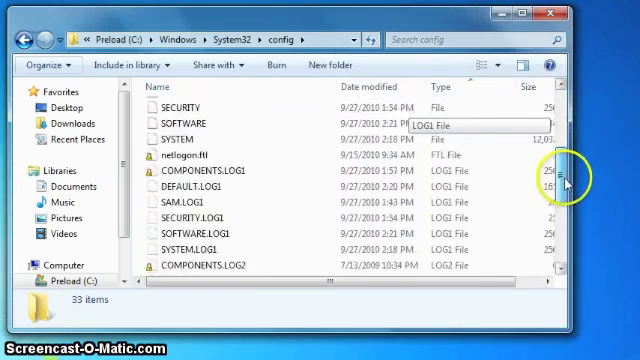
scroll("up", 3)
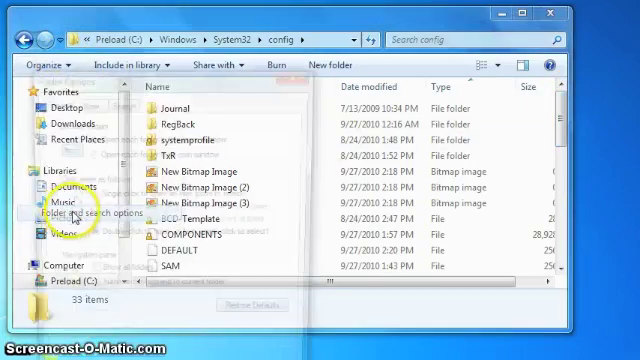
left_click(72, 208)
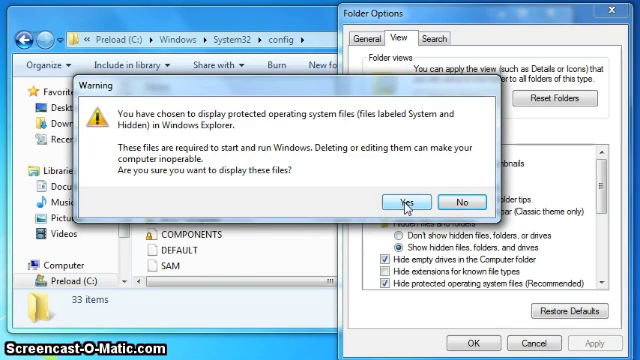
Confirm showing protected system files and apply, so config lists 37 items.
left_click(411, 202)
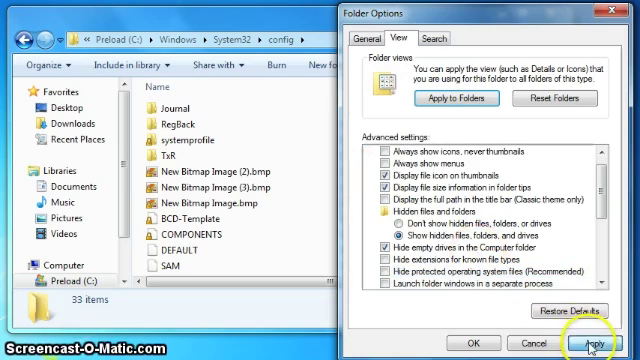
left_click(600, 340)
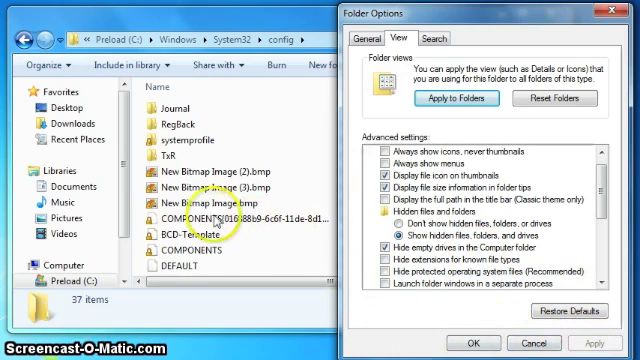
mouse_move(225, 263)
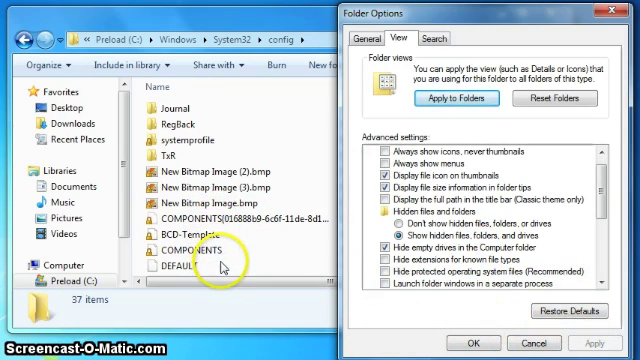